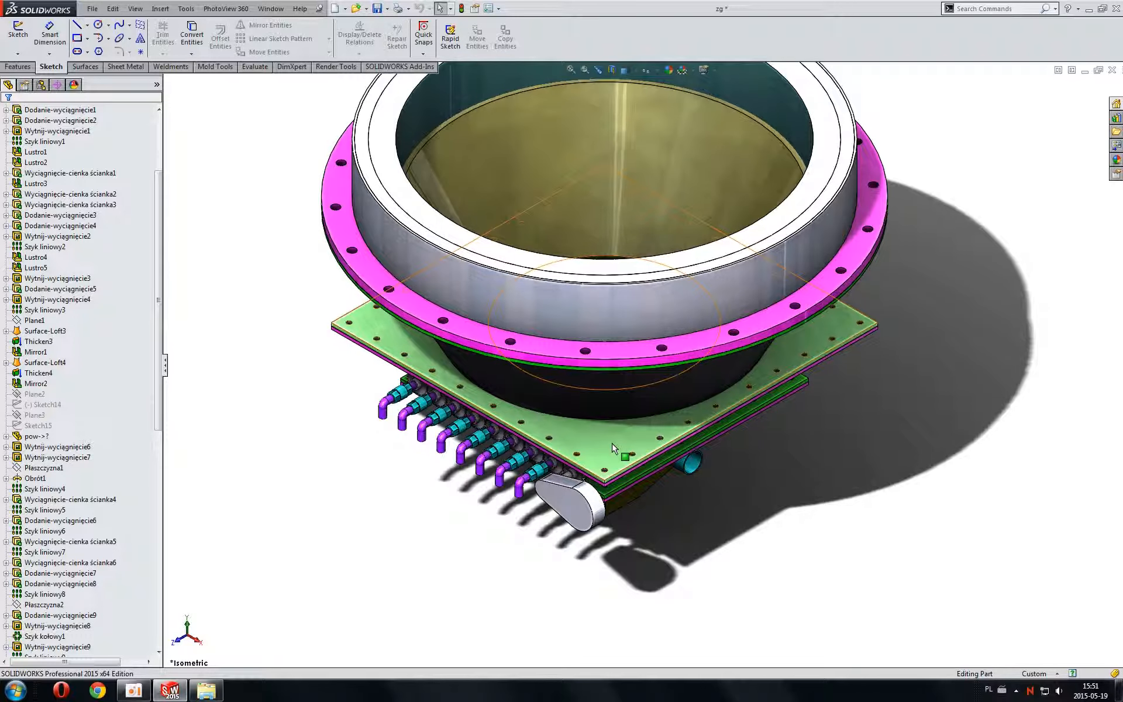
# Select the perforated square plate body beneath the pink flange
pyautogui.click(56, 110)
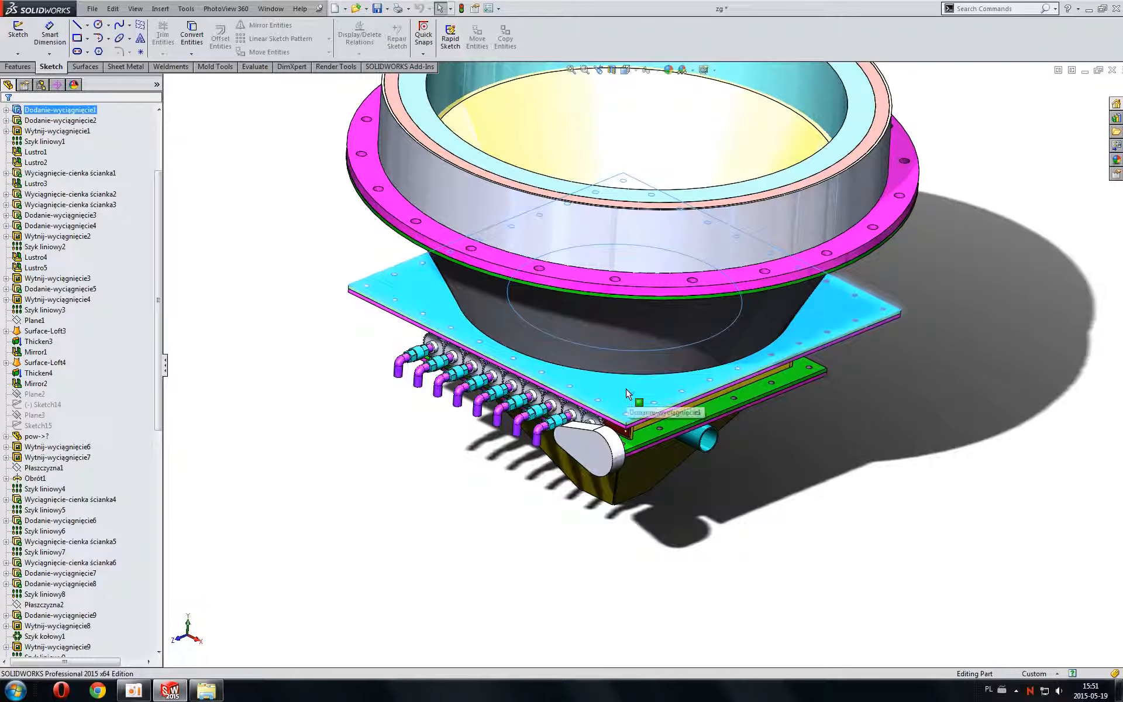
# Isolate the square plate body from its right-click menu
pyautogui.rightClick(628, 397)
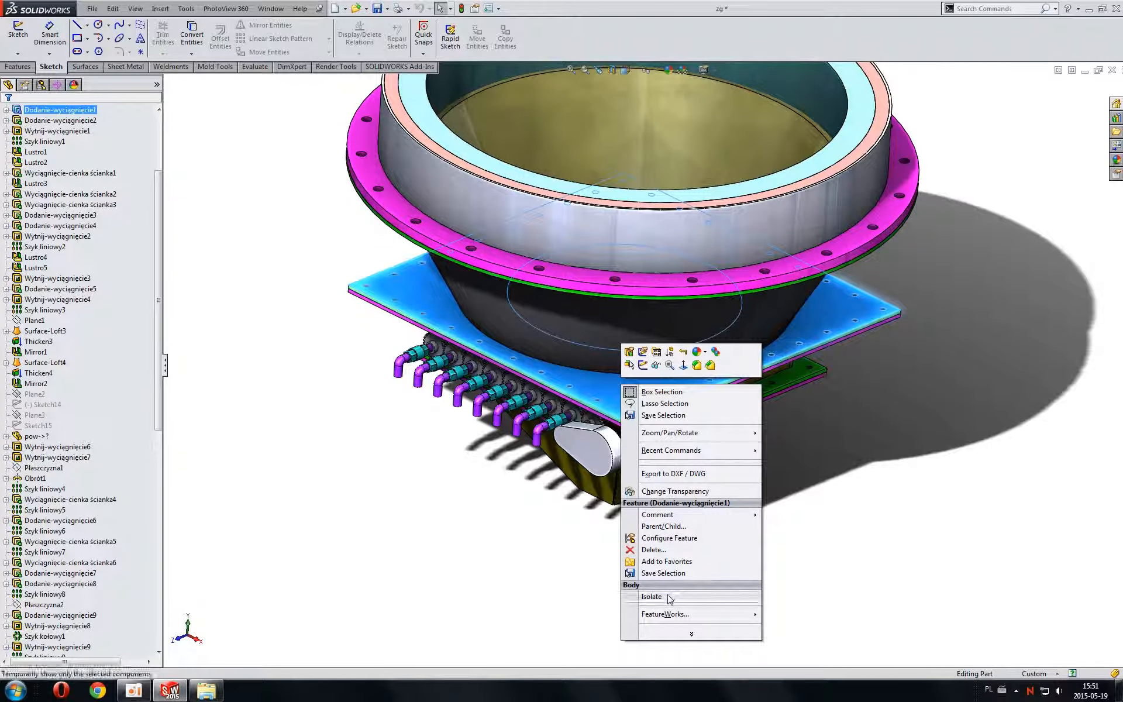
pyautogui.click(651, 596)
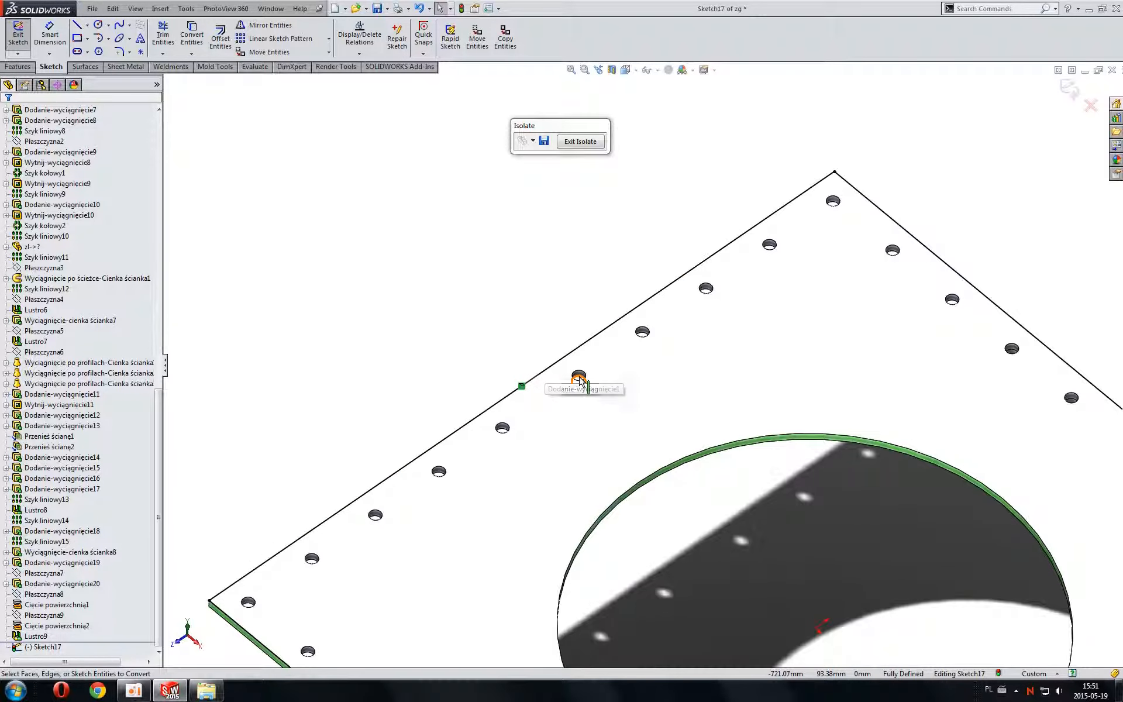
pyautogui.moveTo(1024, 131)
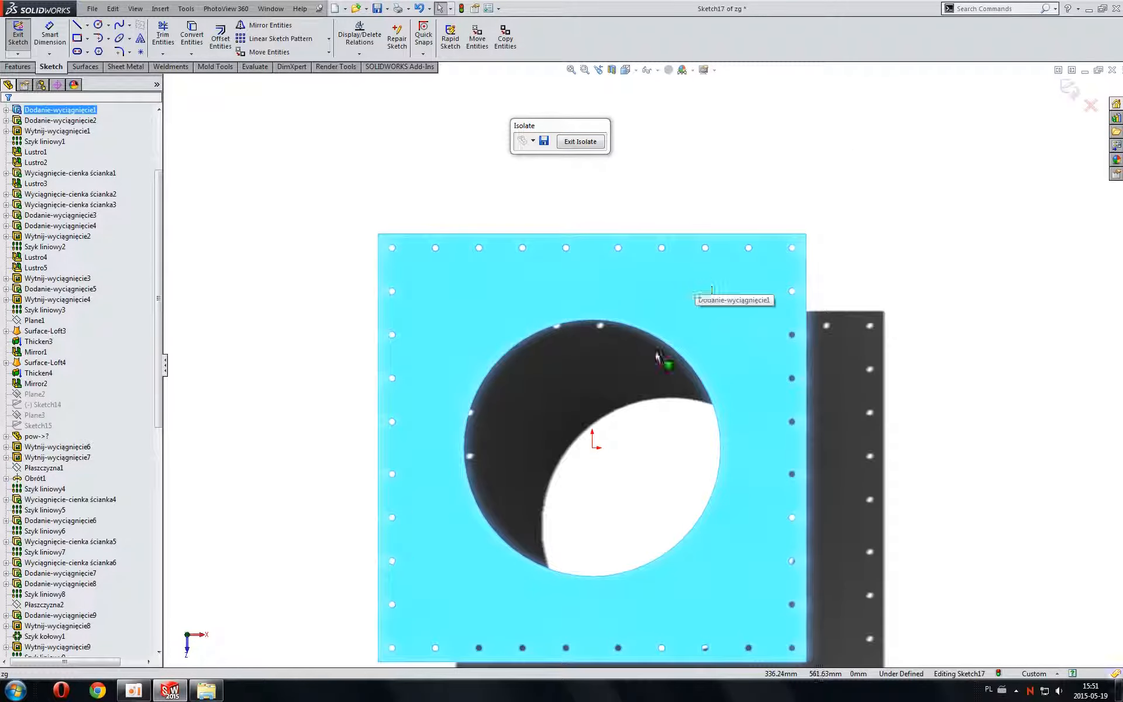
pyautogui.moveTo(633, 420)
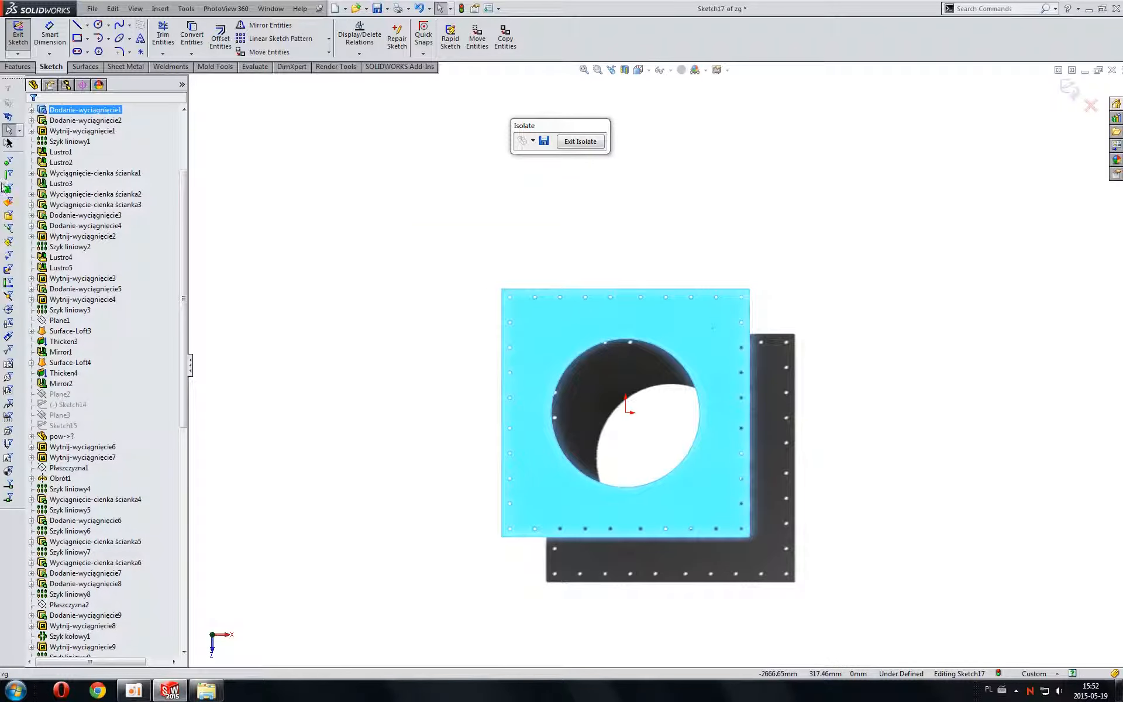
pyautogui.moveTo(8, 176)
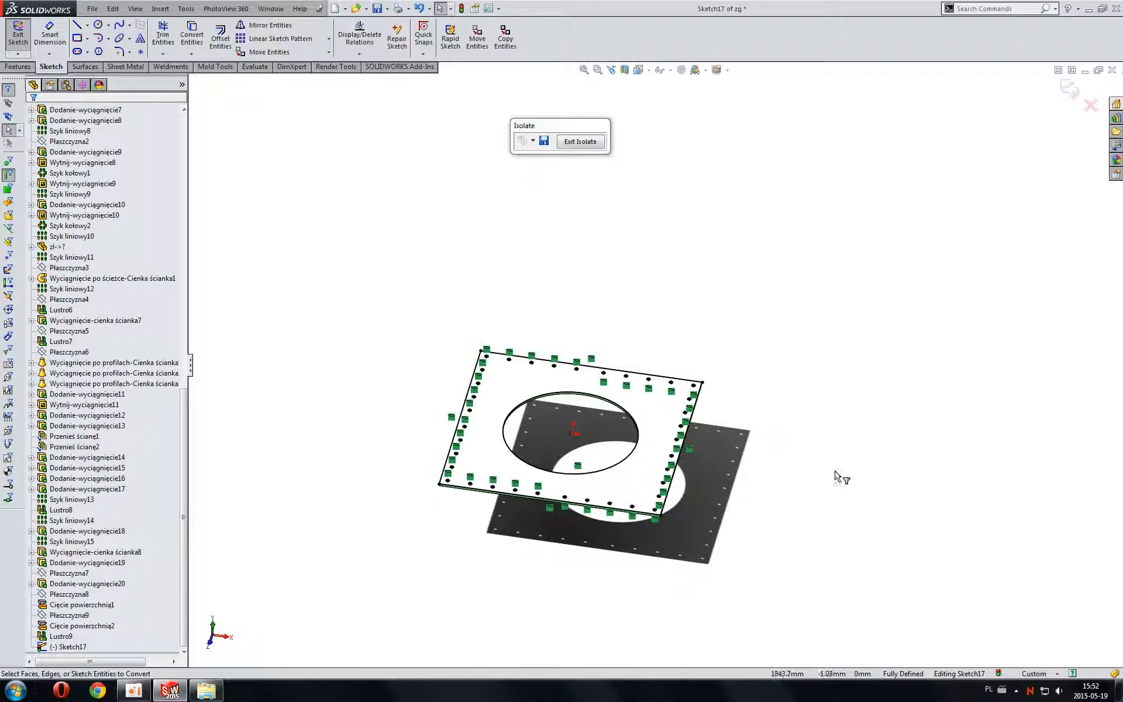
pyautogui.moveTo(833, 474)
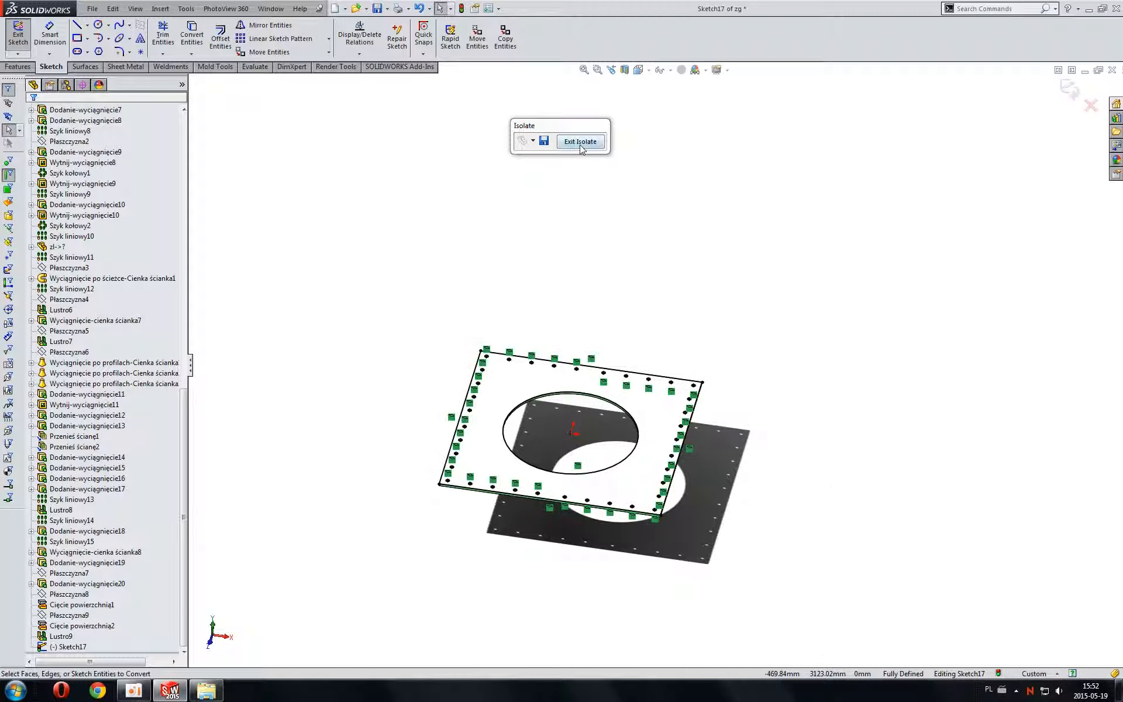
# Exit isolate to restore the full housing, then right-click Sketch17 in the tree
pyautogui.click(580, 141)
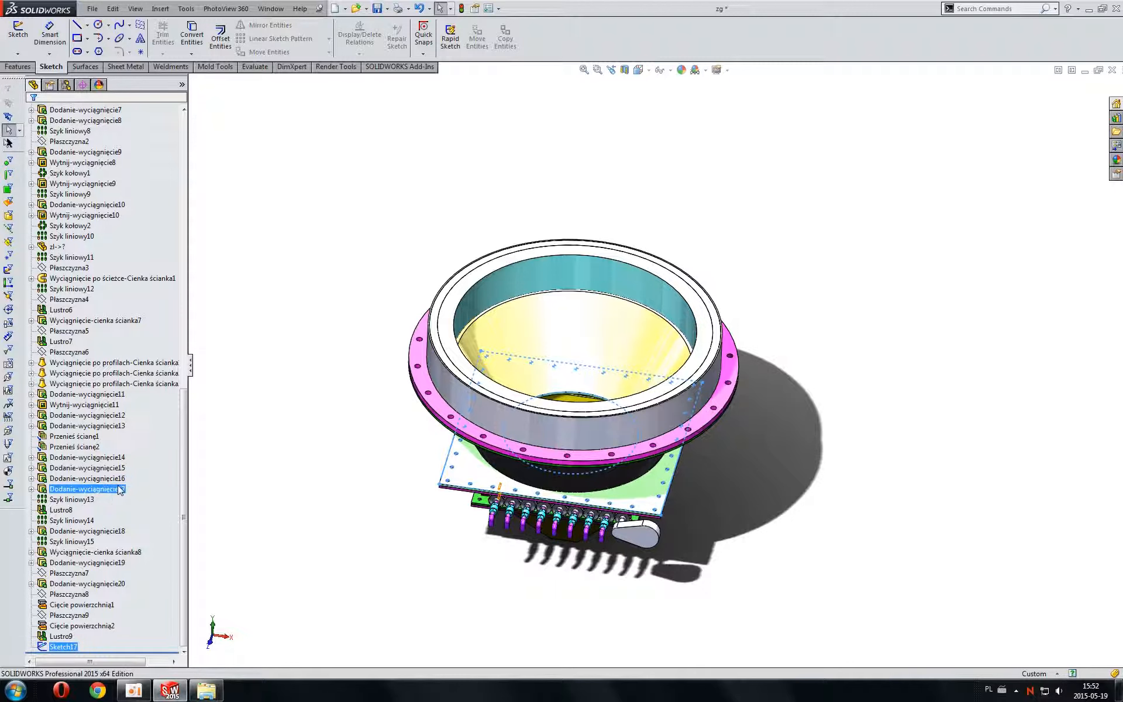
pyautogui.rightClick(53, 662)
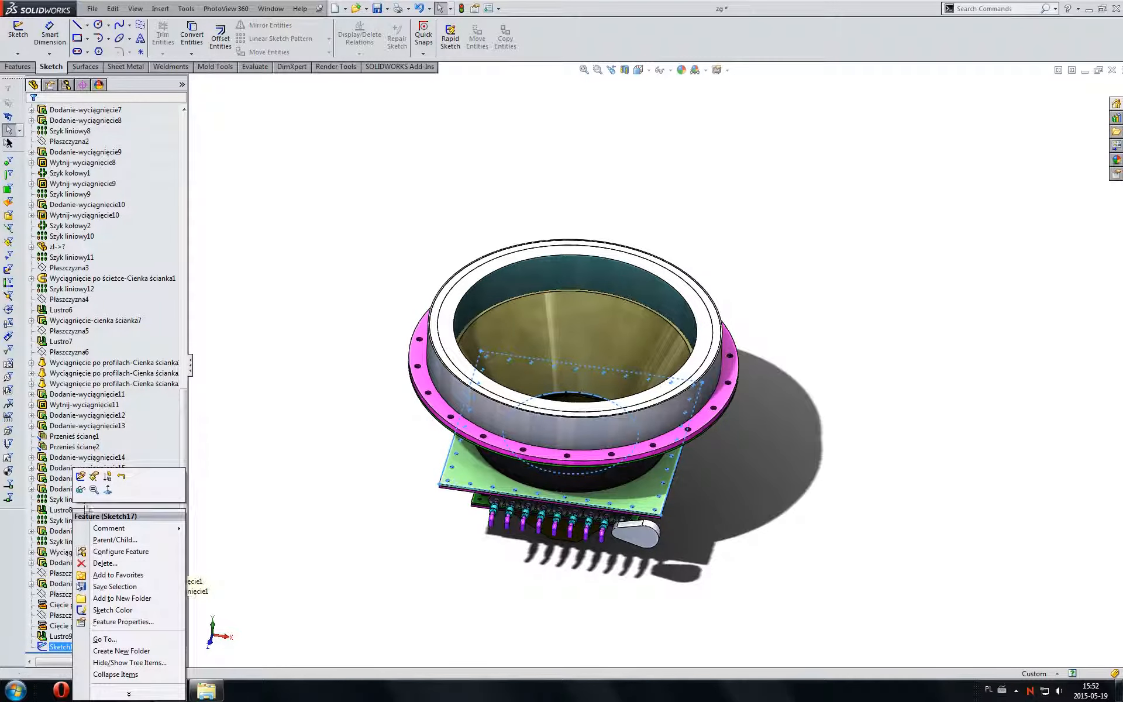